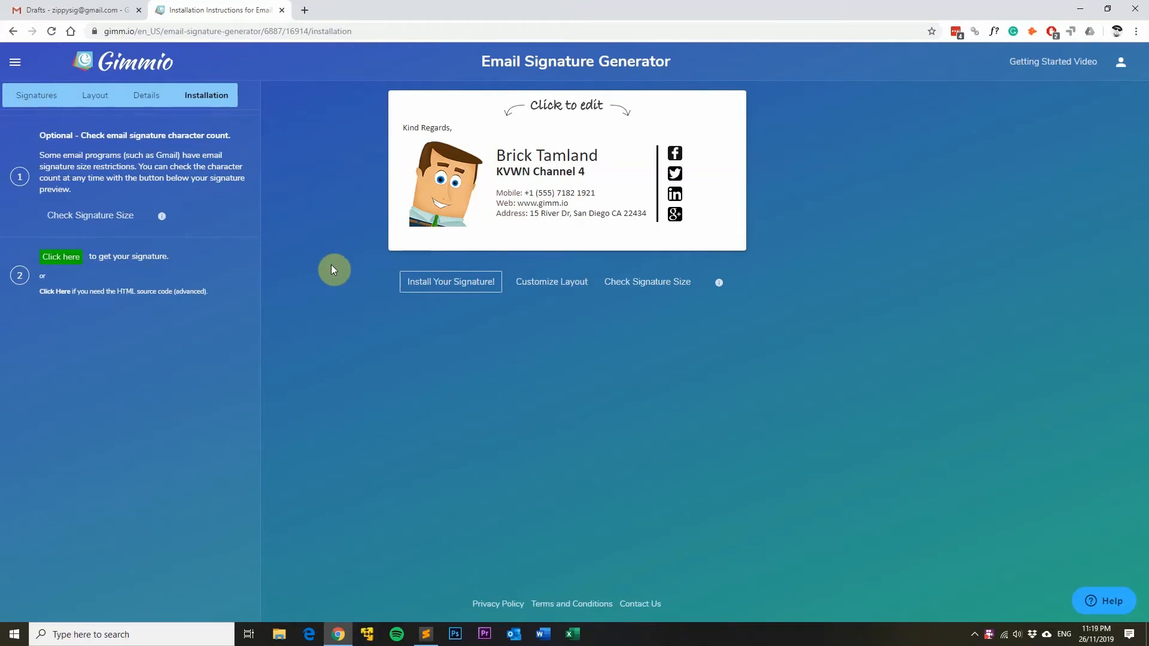
{"action": "mouse_move", "coordinate": [339, 269]}
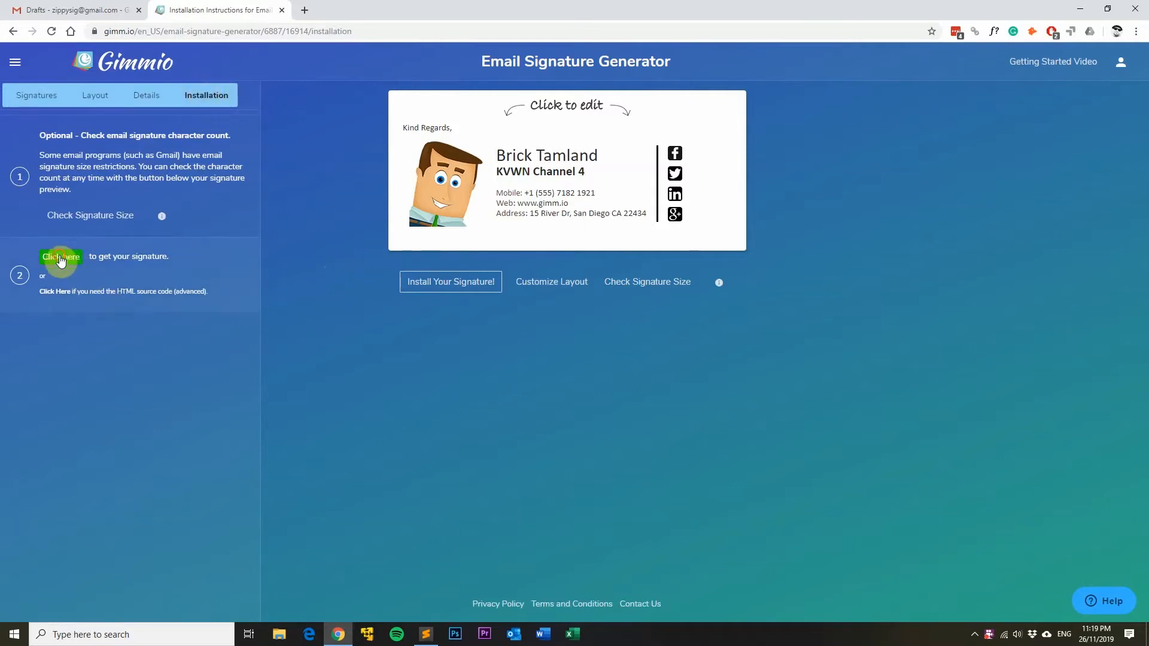
Copy the finished Brick Tamland signature from Gimmio's Installation tab
{"action": "left_click", "coordinate": [59, 257]}
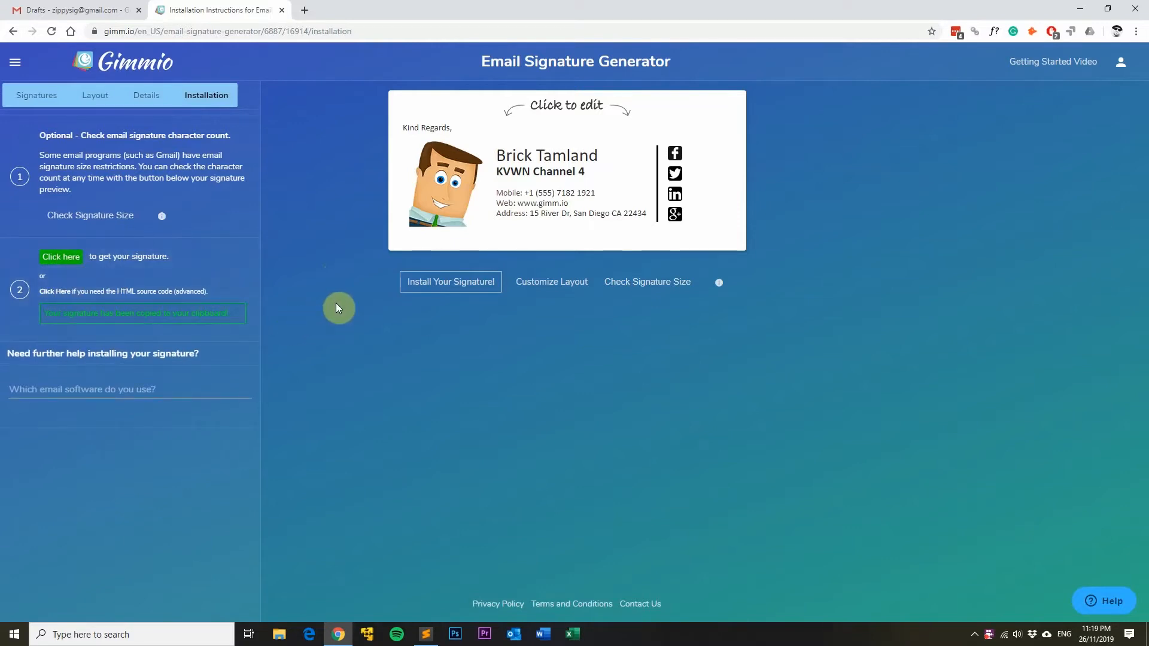
Switch to the Gmail tab and open the full settings from the gear menu
{"action": "left_click", "coordinate": [71, 10]}
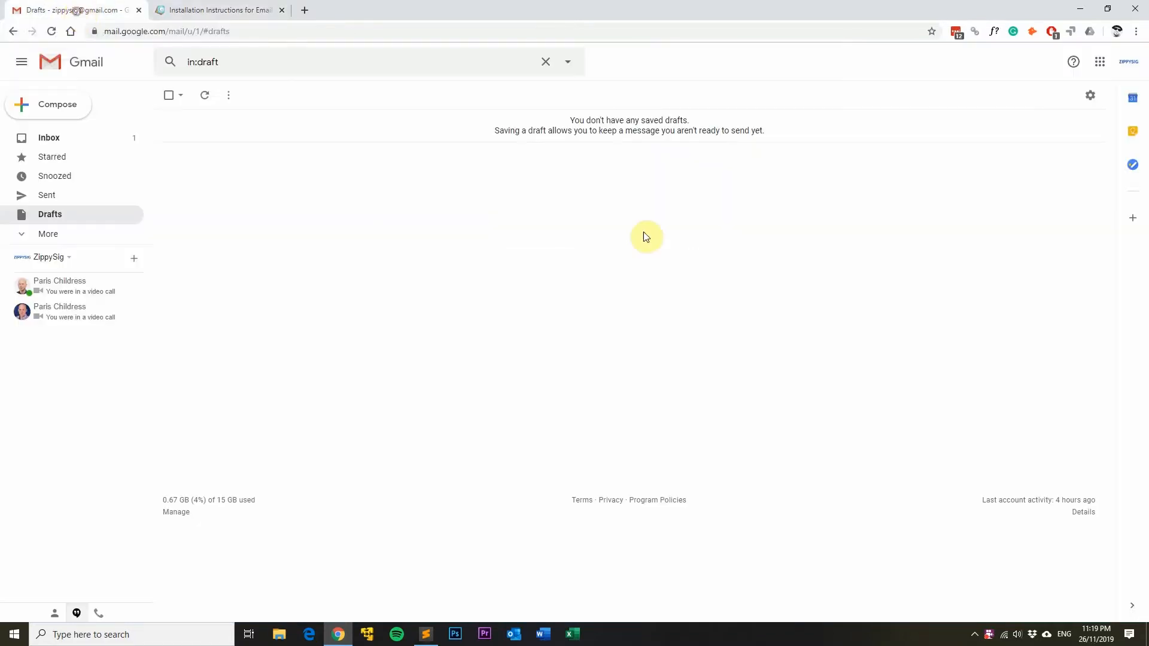
{"action": "left_click", "coordinate": [1089, 95]}
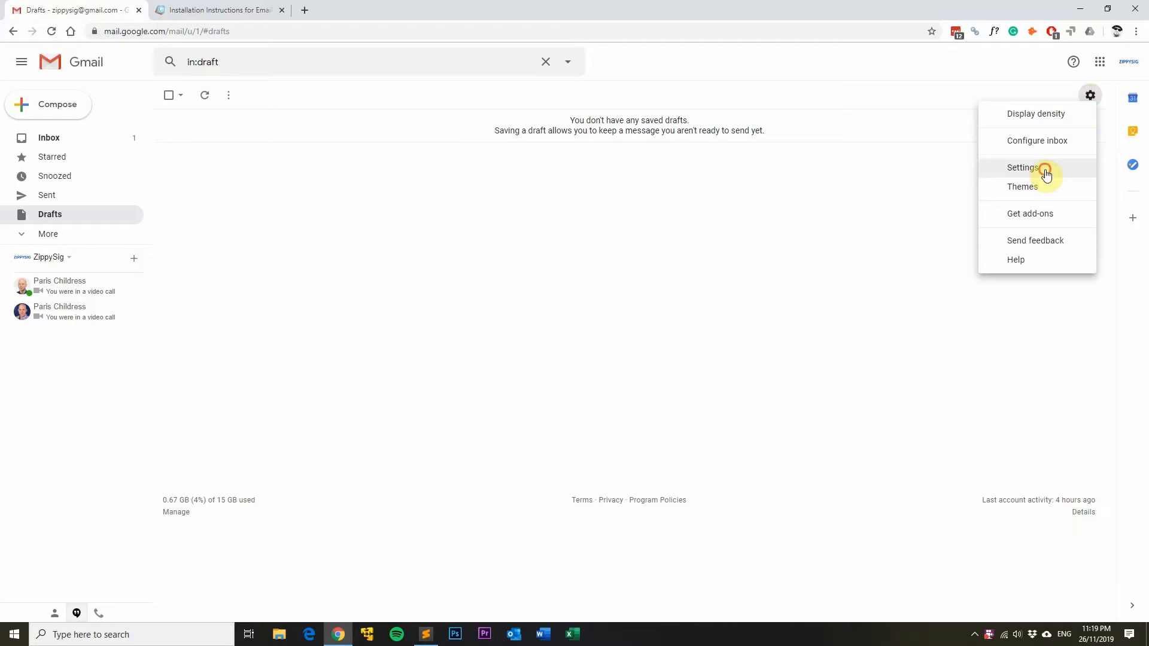
{"action": "left_click", "coordinate": [1023, 167]}
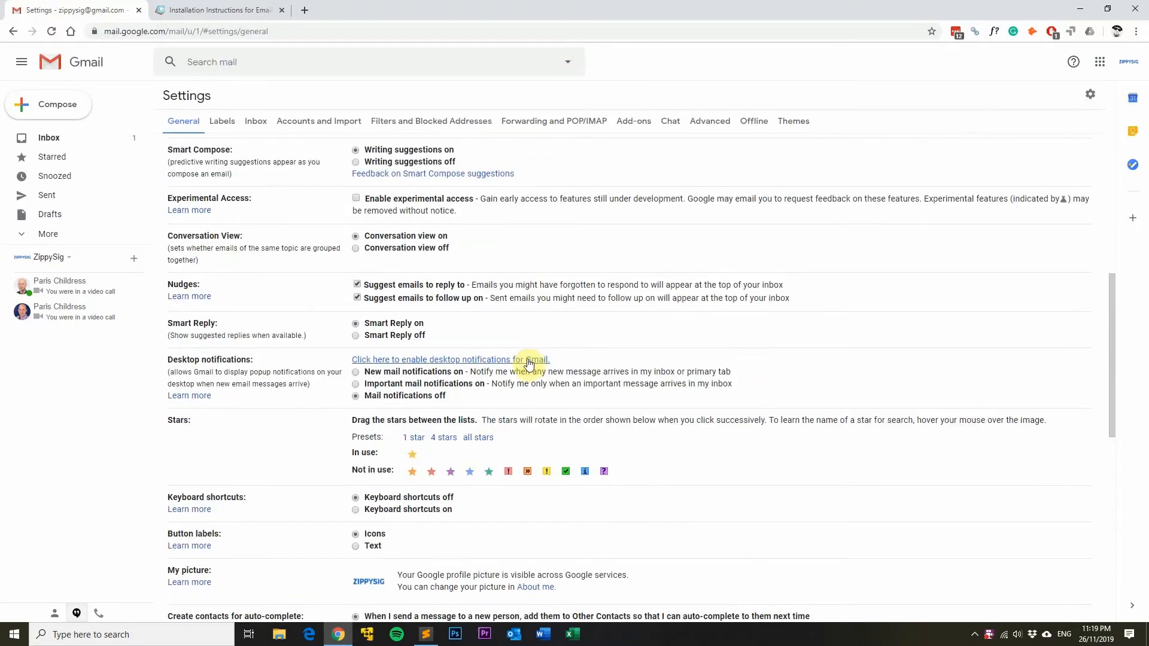
Paste the Brick Tamland signature into the Signature editor and scroll down to Save Changes
{"action": "scroll", "scroll_direction": "down", "scroll_amount": 3}
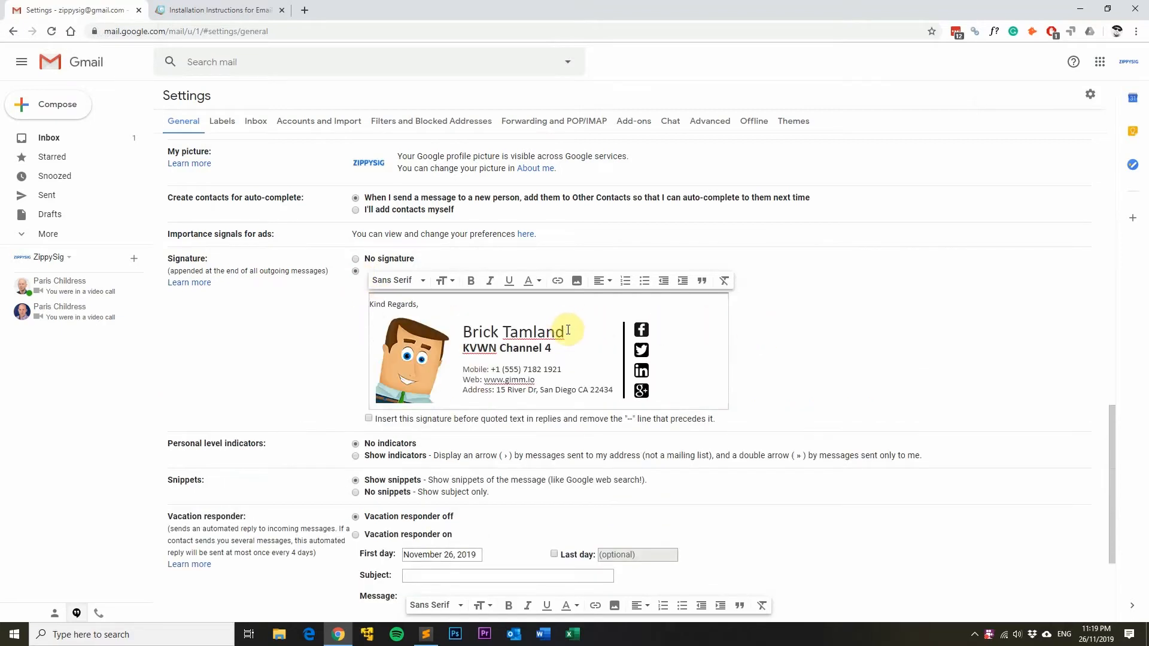
{"action": "mouse_move", "coordinate": [786, 356]}
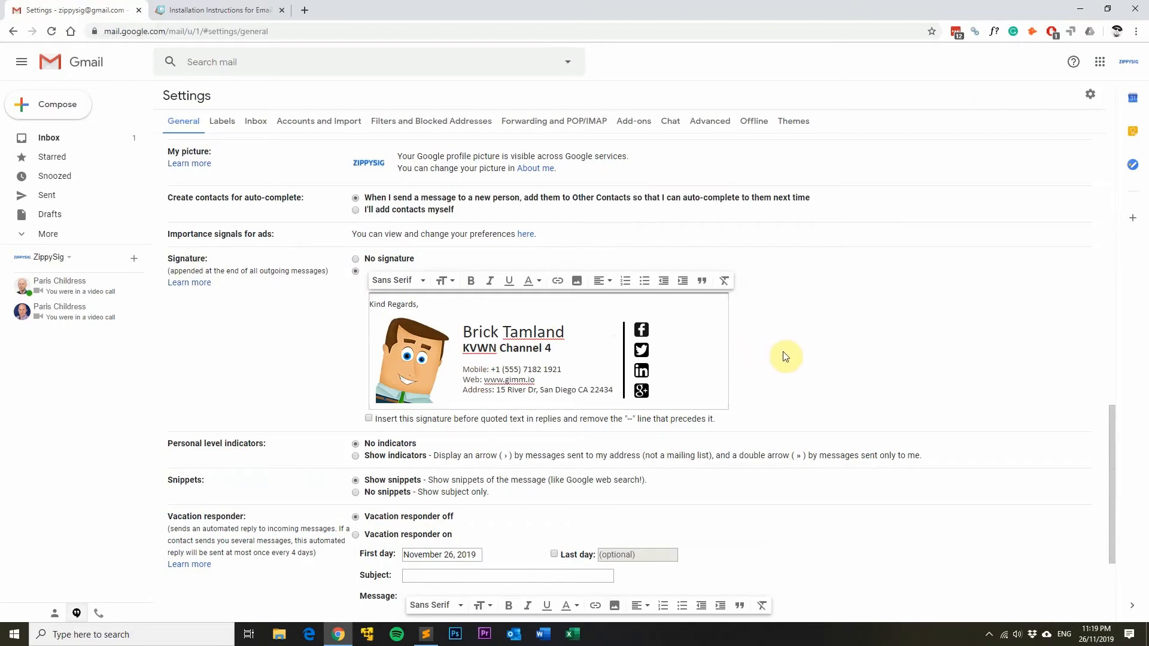
{"action": "scroll", "scroll_direction": "down", "scroll_amount": 3}
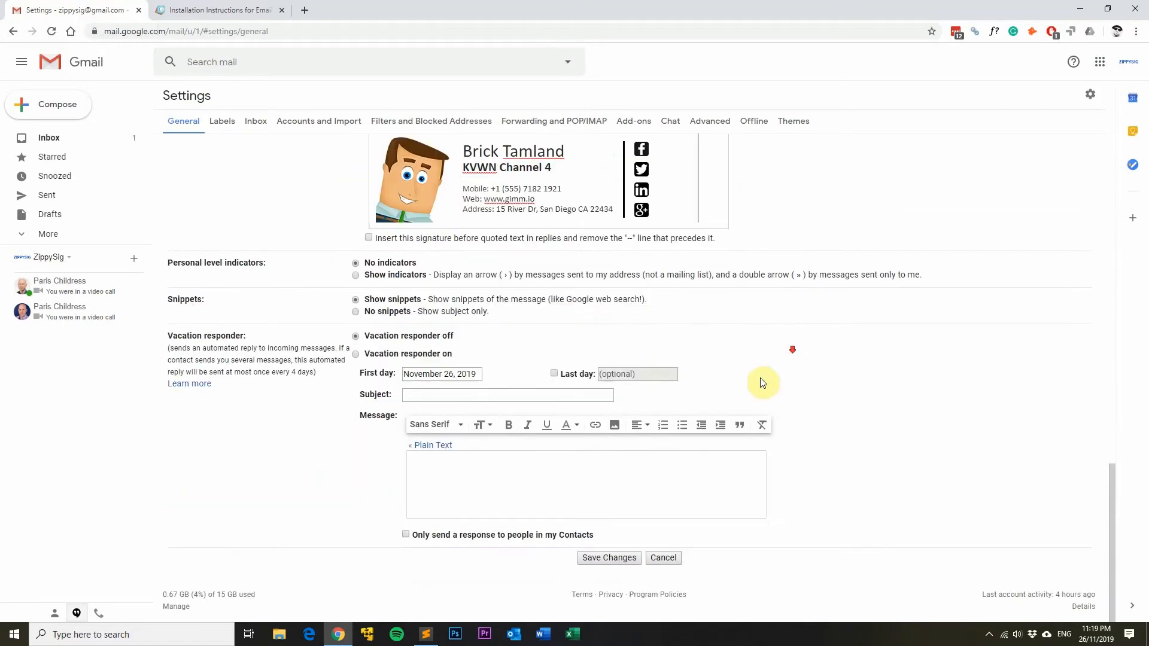
Save the signature, then reopen Gmail settings and scroll to the signature area
{"action": "left_click", "coordinate": [608, 557]}
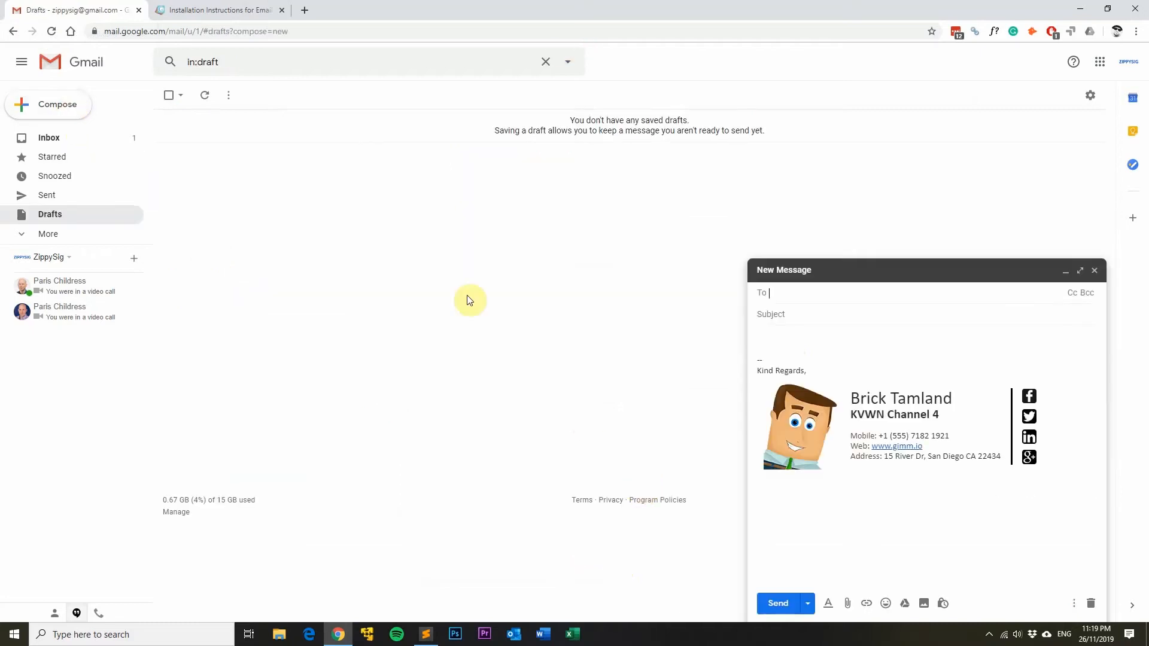
{"action": "mouse_move", "coordinate": [893, 392]}
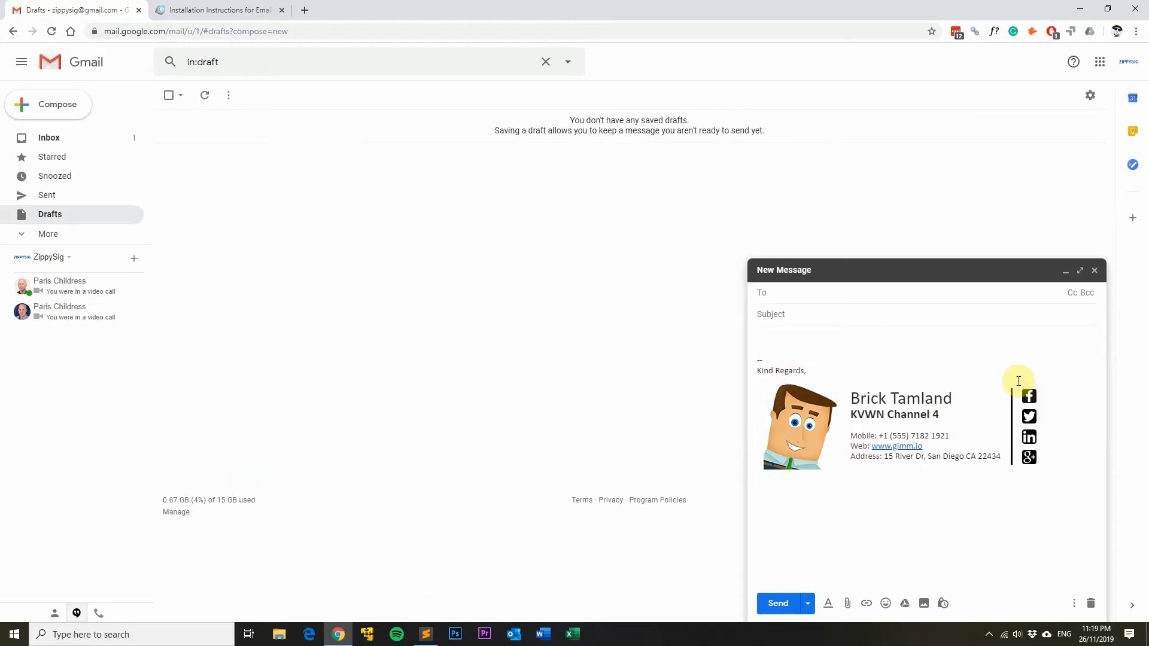
{"action": "mouse_move", "coordinate": [914, 359]}
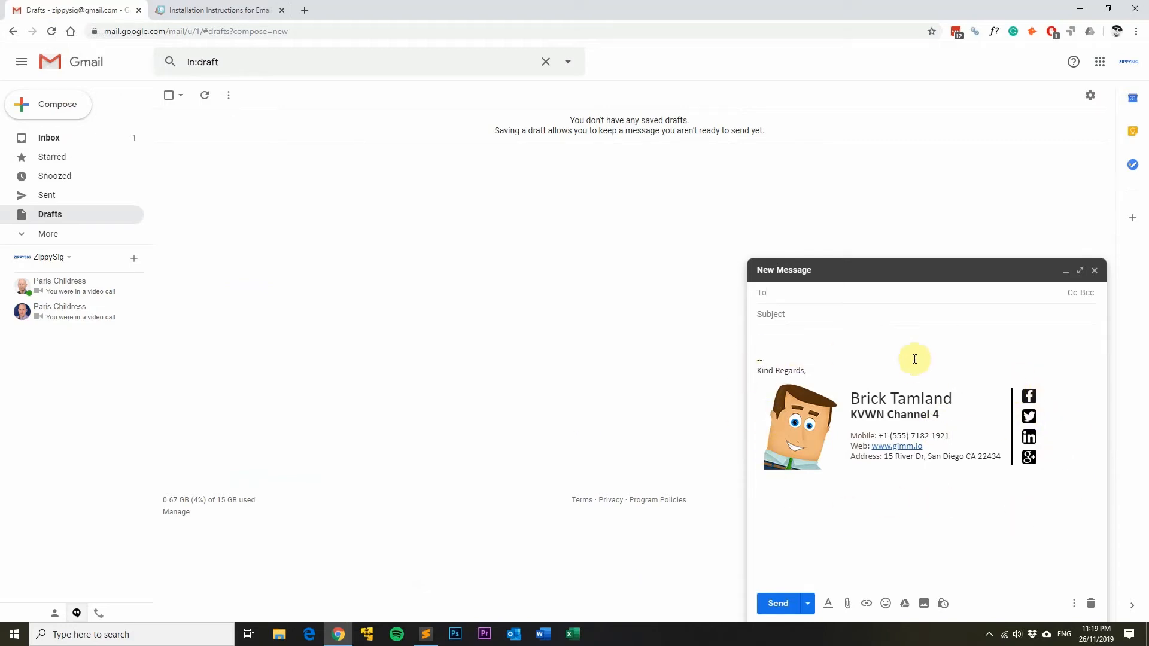
{"action": "left_click", "coordinate": [1089, 95]}
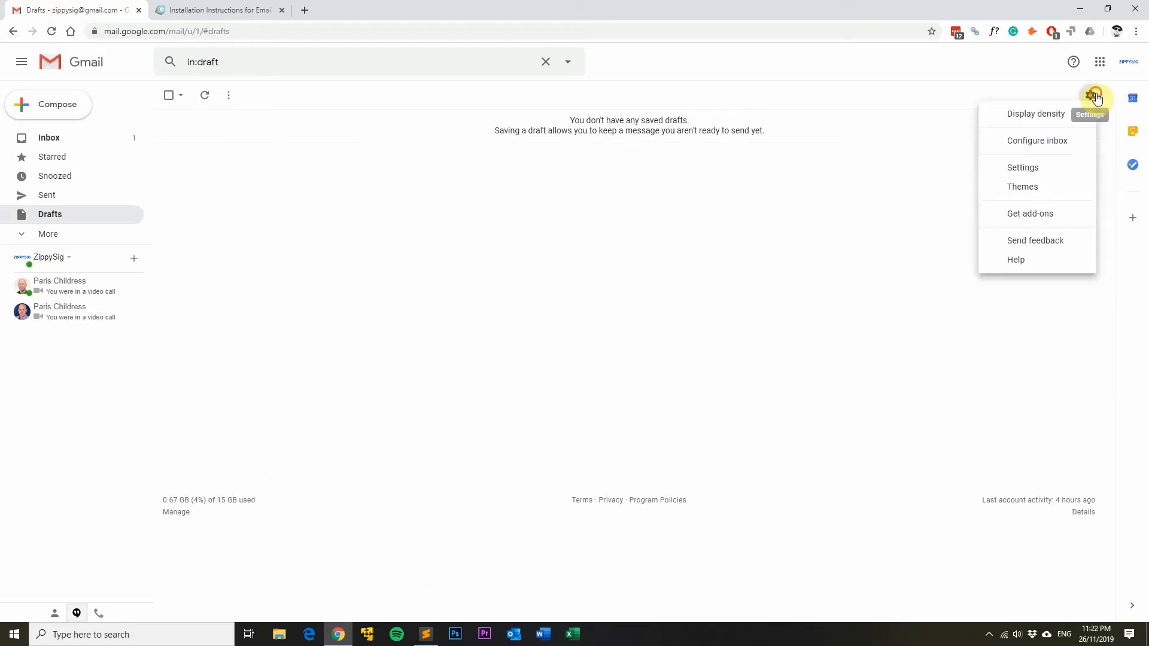
{"action": "left_click", "coordinate": [1023, 167]}
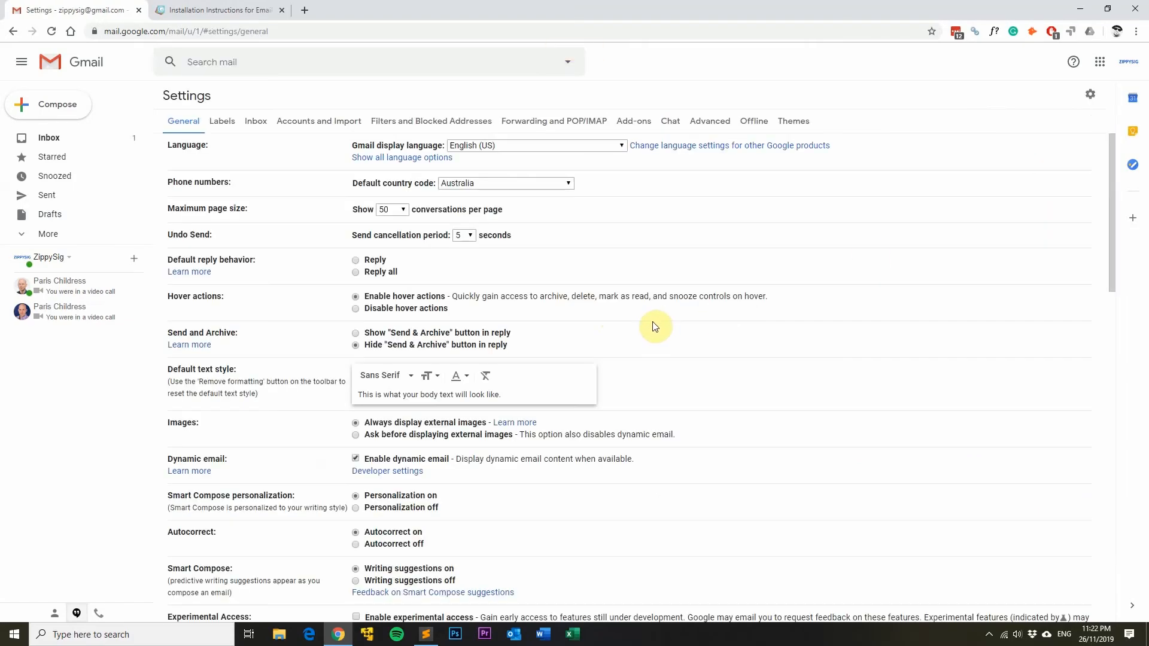
{"action": "scroll", "scroll_direction": "down", "scroll_amount": 3}
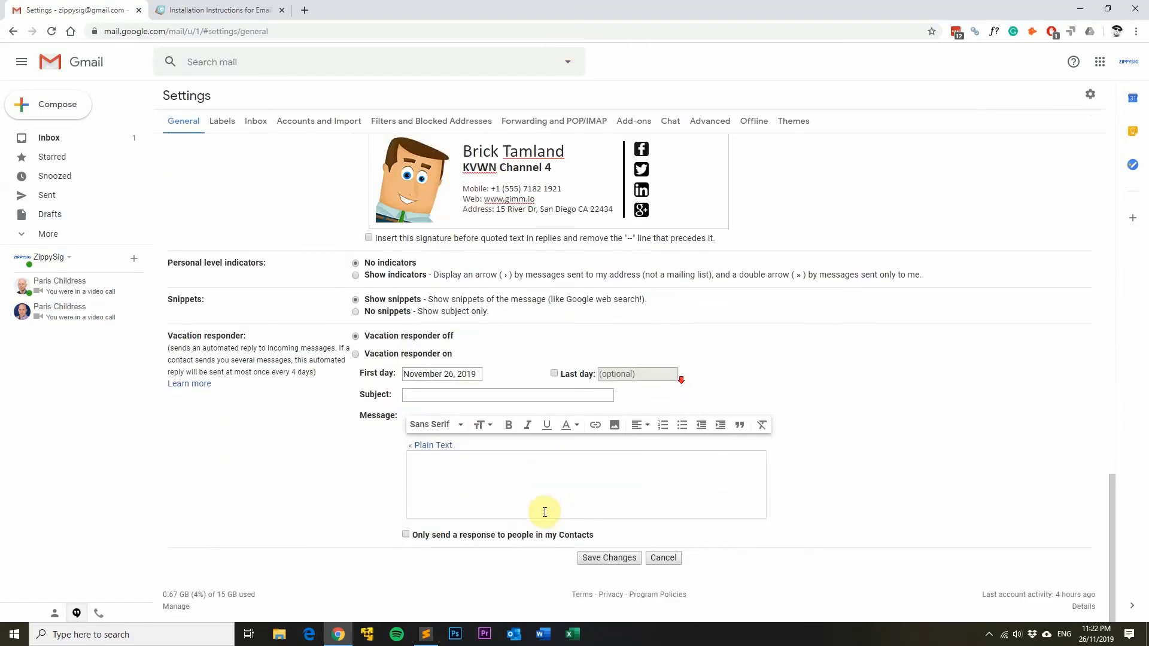
Save the settings again, triggering the 'signature is too long' alert
{"action": "left_click", "coordinate": [608, 558]}
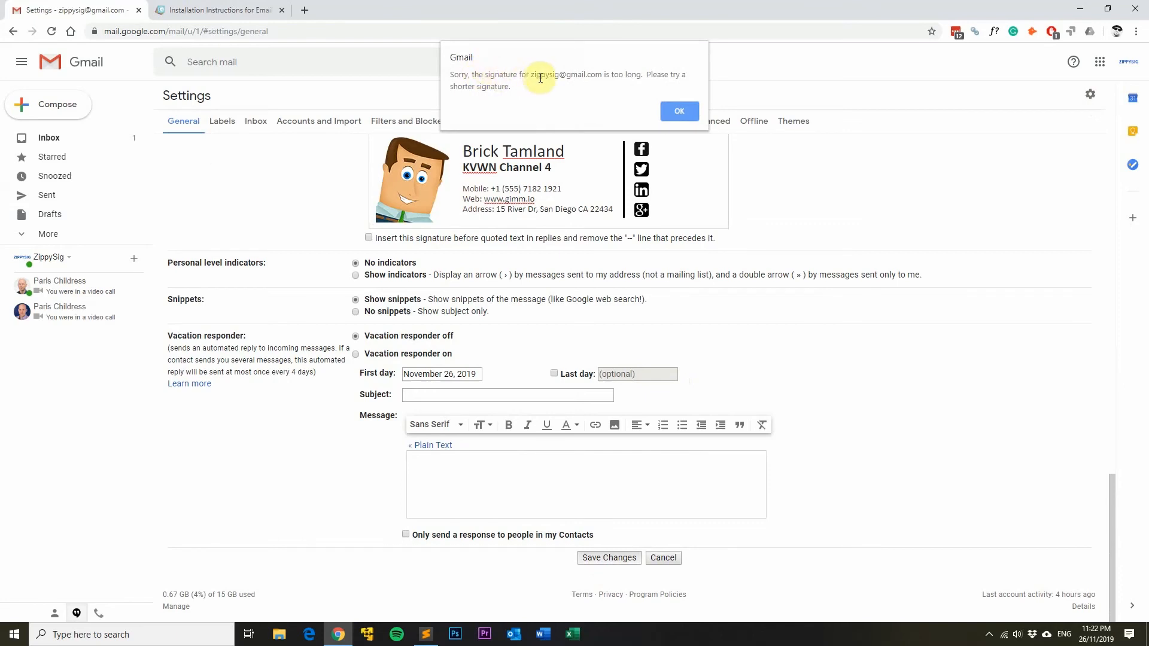
{"action": "mouse_move", "coordinate": [630, 74]}
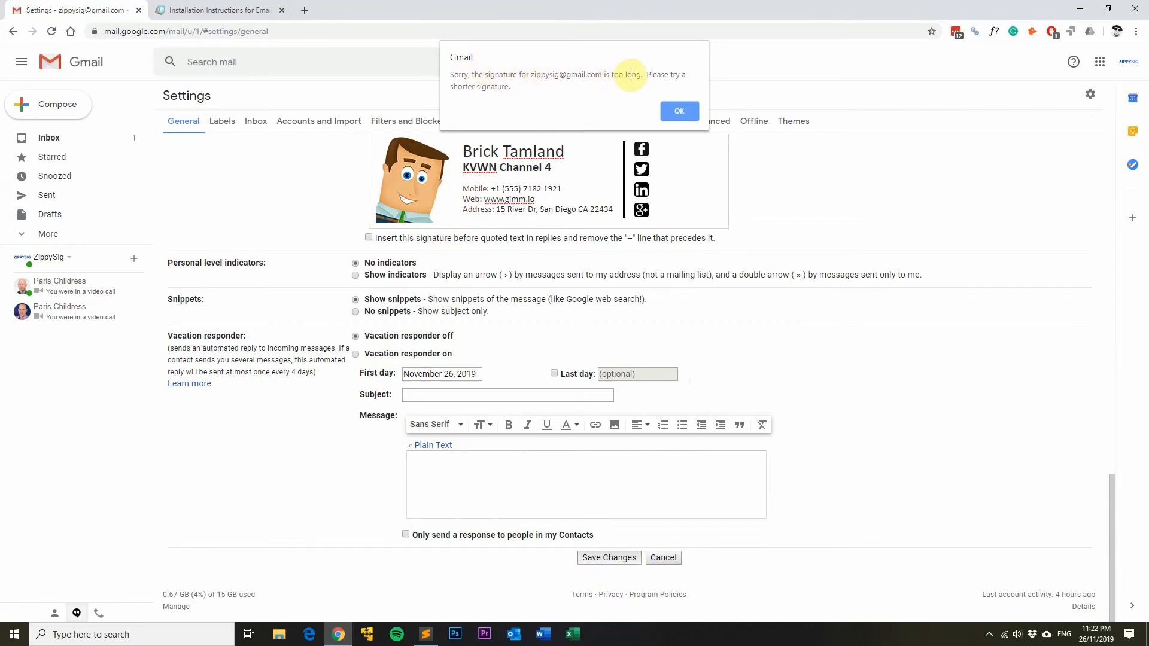
{"action": "mouse_move", "coordinate": [585, 90]}
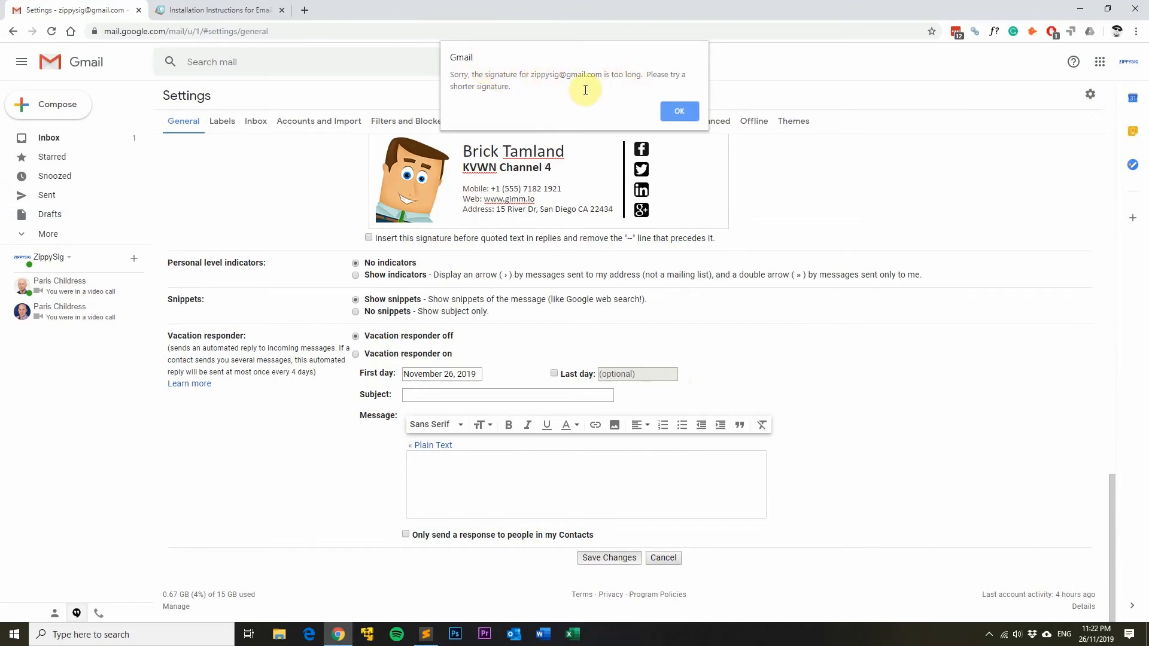